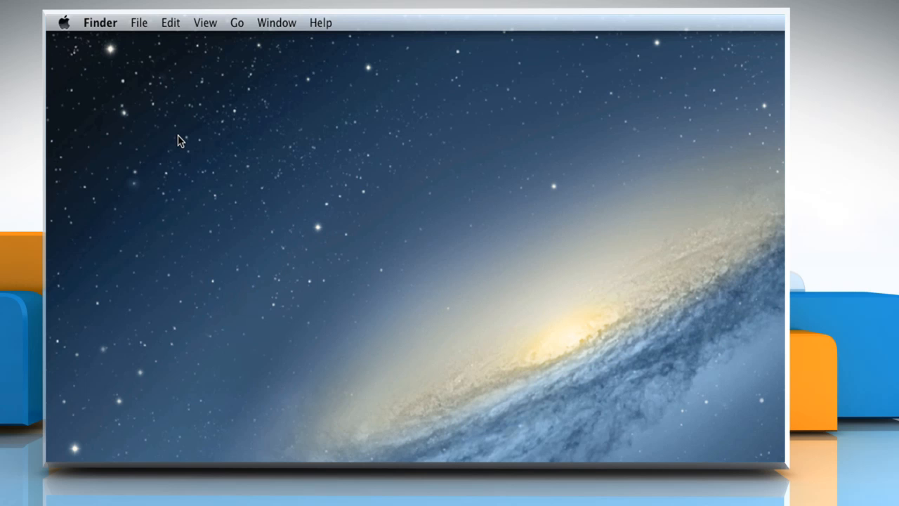
mouse_move(245, 39)
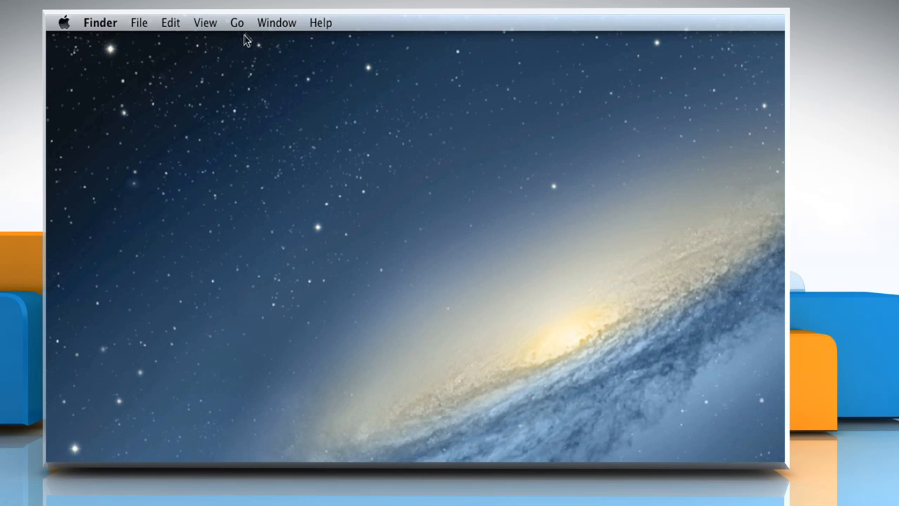
- Open the Applications folder from Finder's Go menu
click(237, 22)
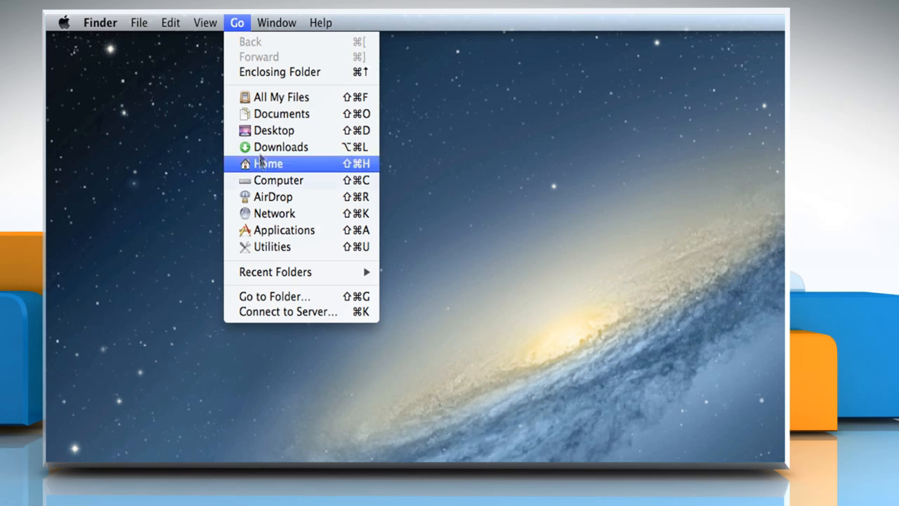
click(283, 230)
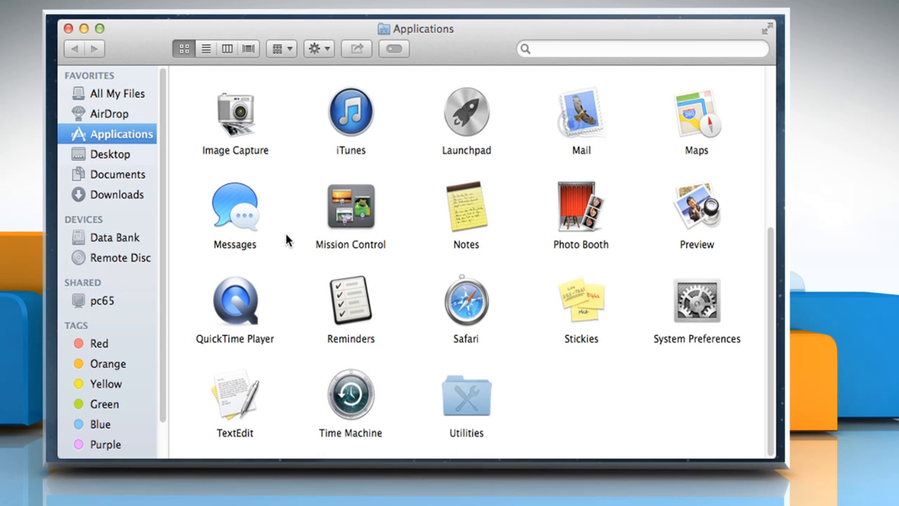
mouse_move(245, 309)
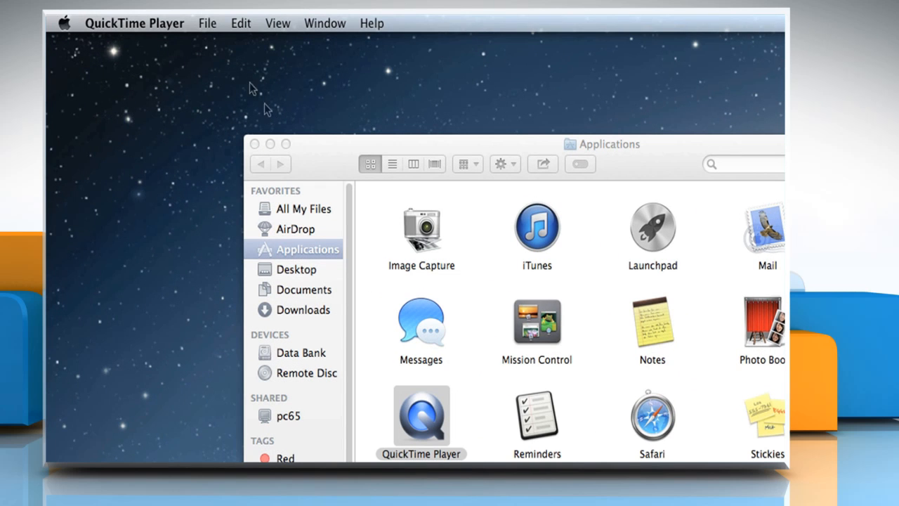
- Open iYogi.mp4 from the Downloads folder via File > Open File
click(207, 22)
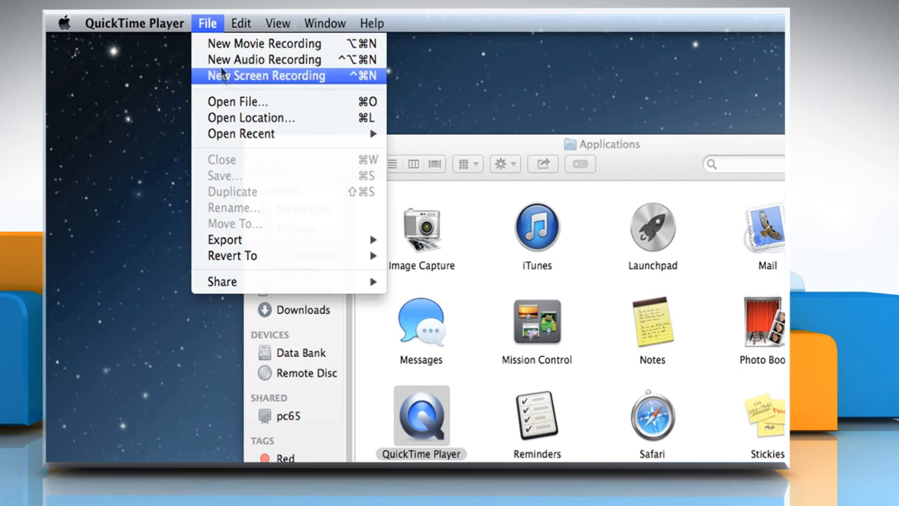
click(238, 101)
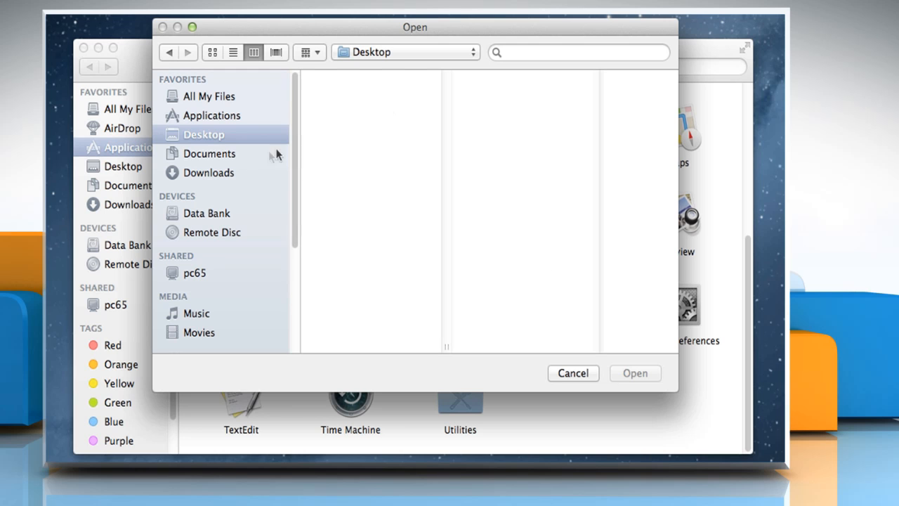
click(208, 173)
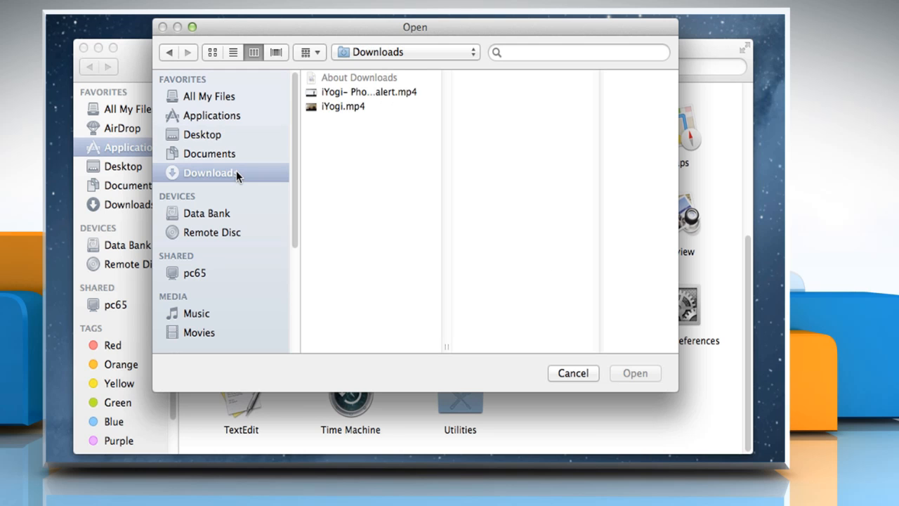
mouse_move(340, 112)
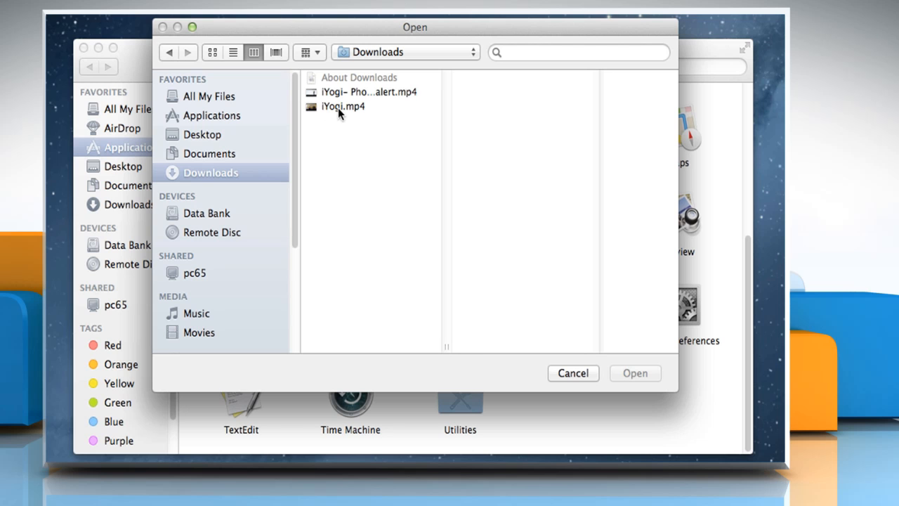
click(342, 106)
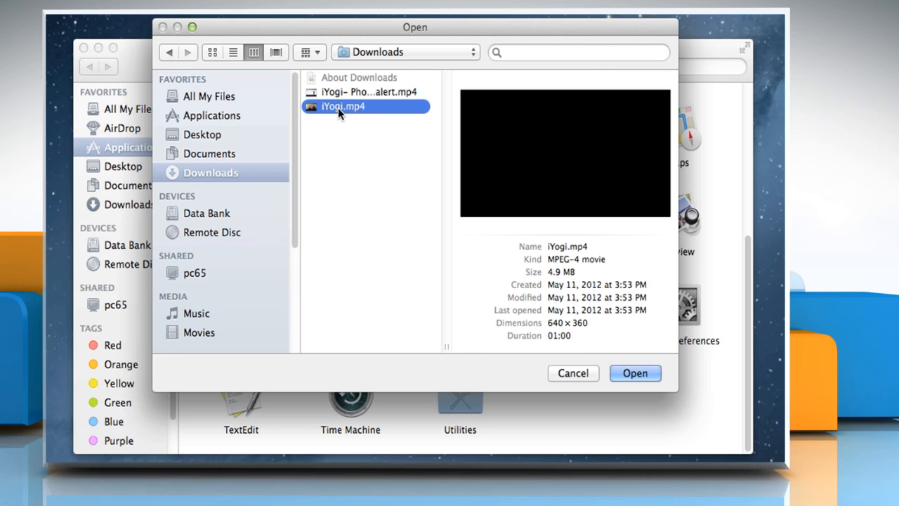
click(635, 373)
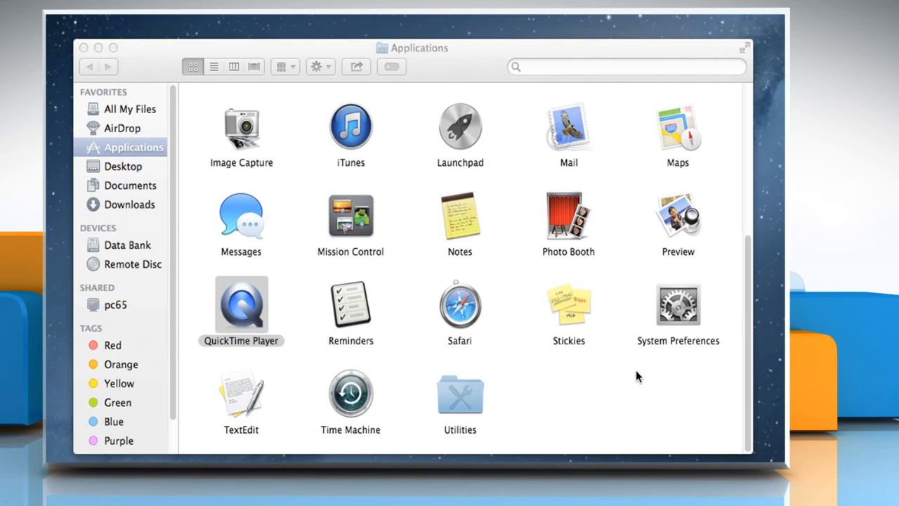
- Split the iYogi movie into two clips at the playhead with Edit > Split Clip
double_click(241, 307)
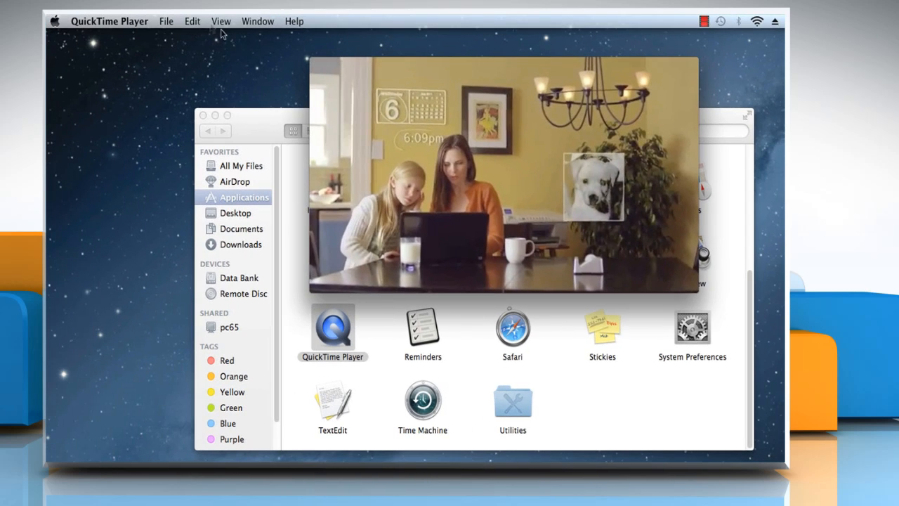
click(192, 21)
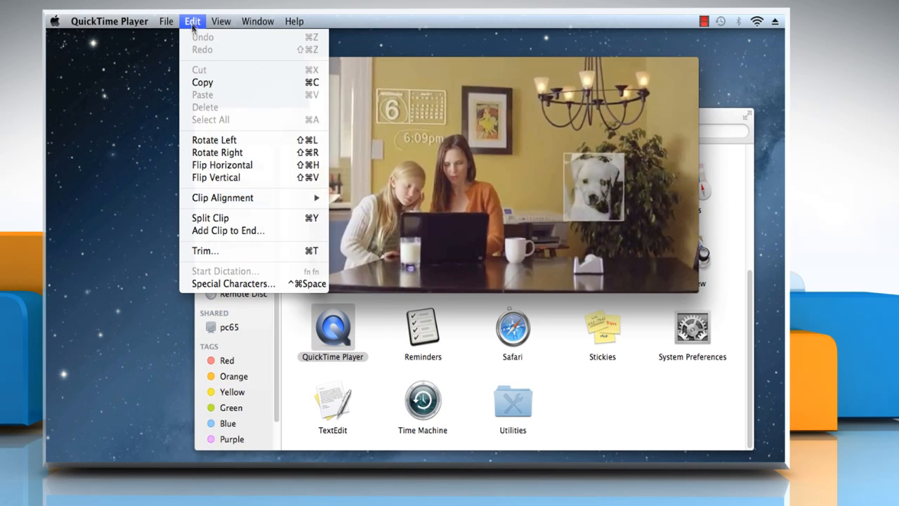
click(205, 250)
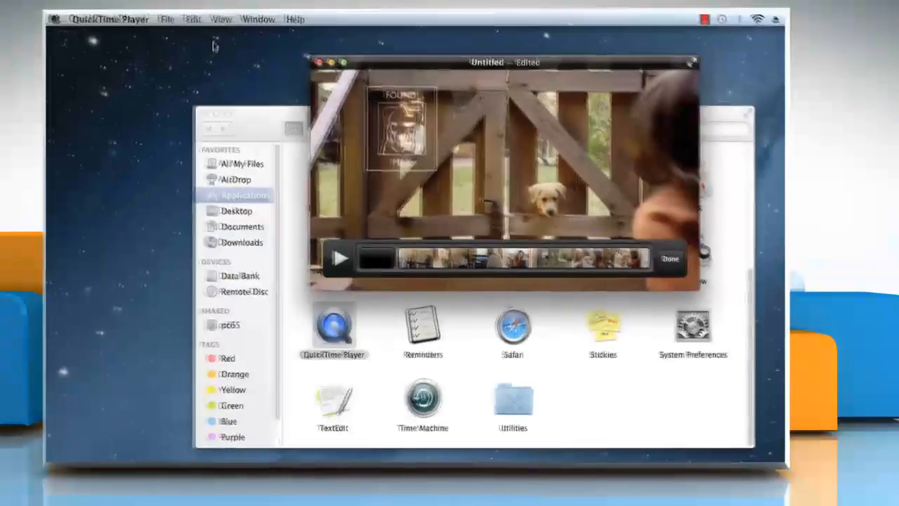
- Split the iYogi movie again with Edit > Split Clip for a third clip
click(197, 21)
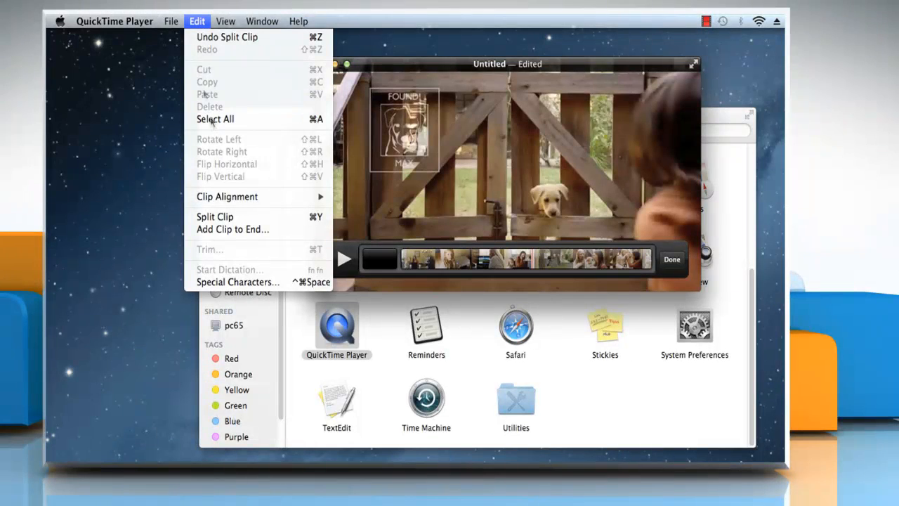
mouse_move(214, 217)
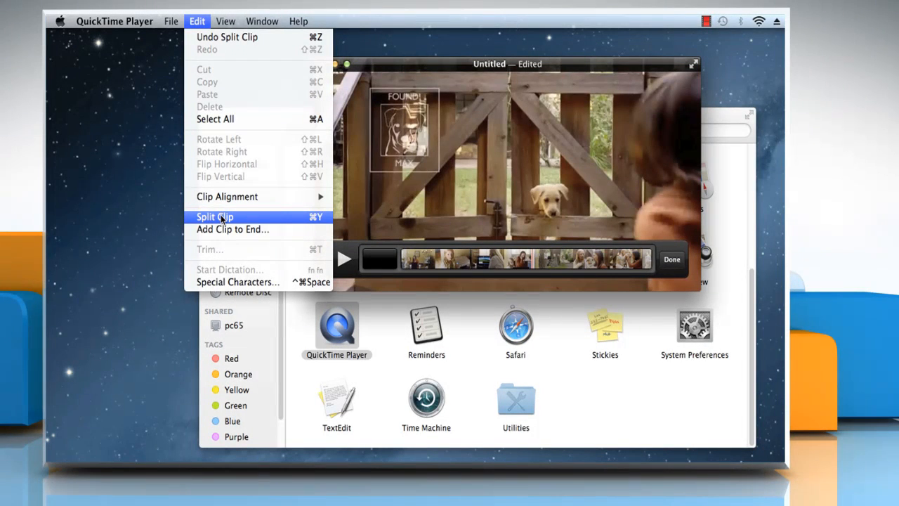
click(214, 216)
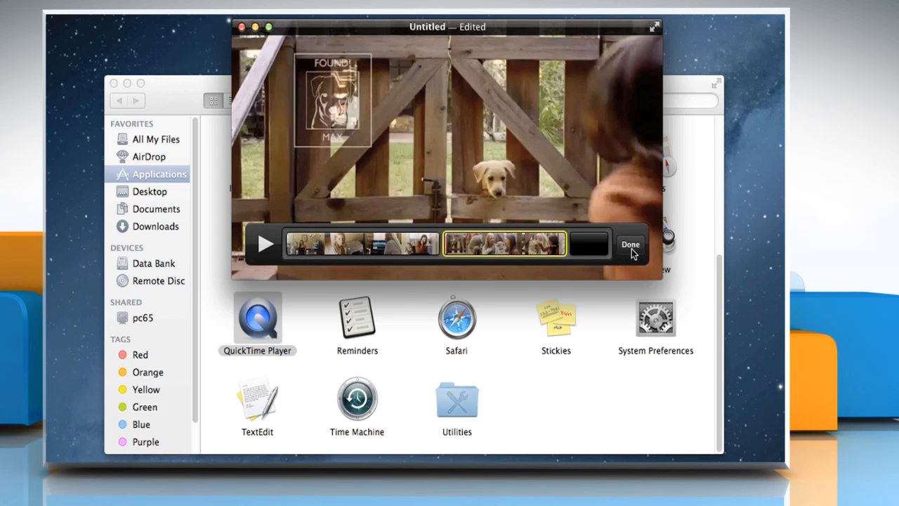
- Exit clip editing and scrub the edited movie from about 22 seconds to its end at 01:00
click(630, 244)
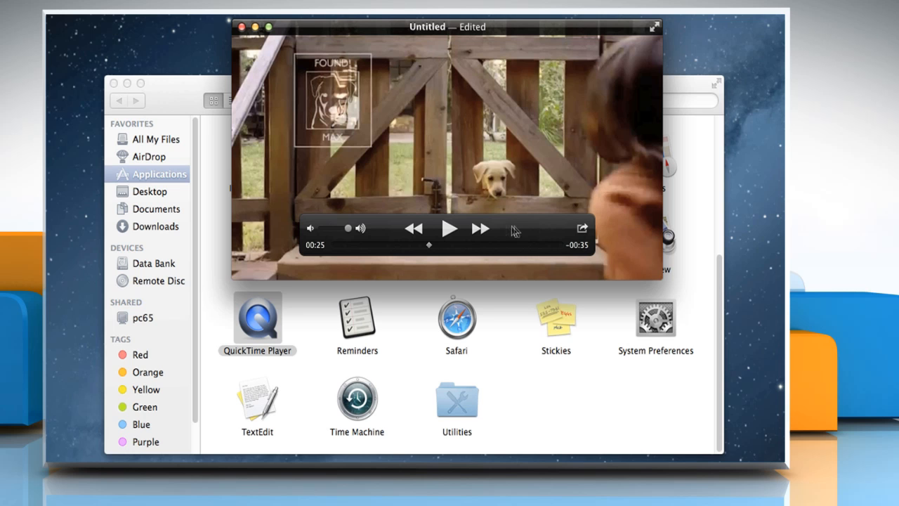
drag(429, 244, 418, 247)
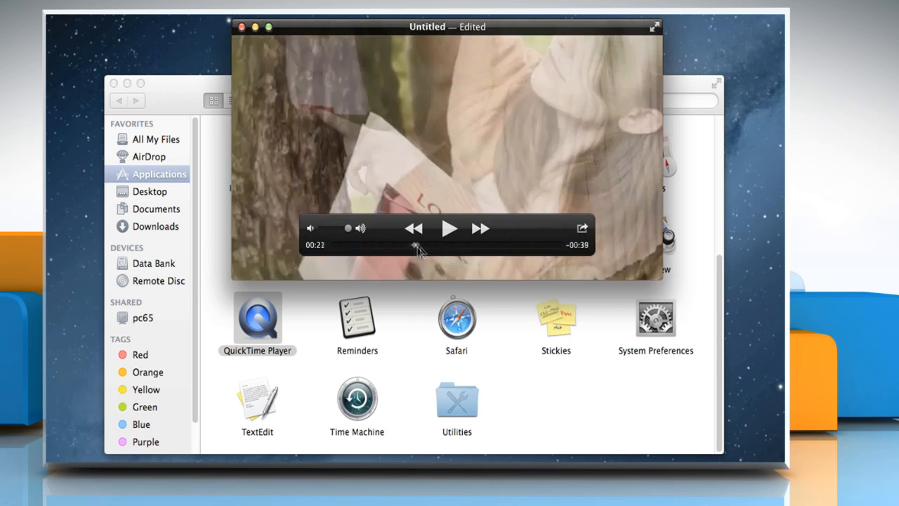
drag(416, 246, 390, 246)
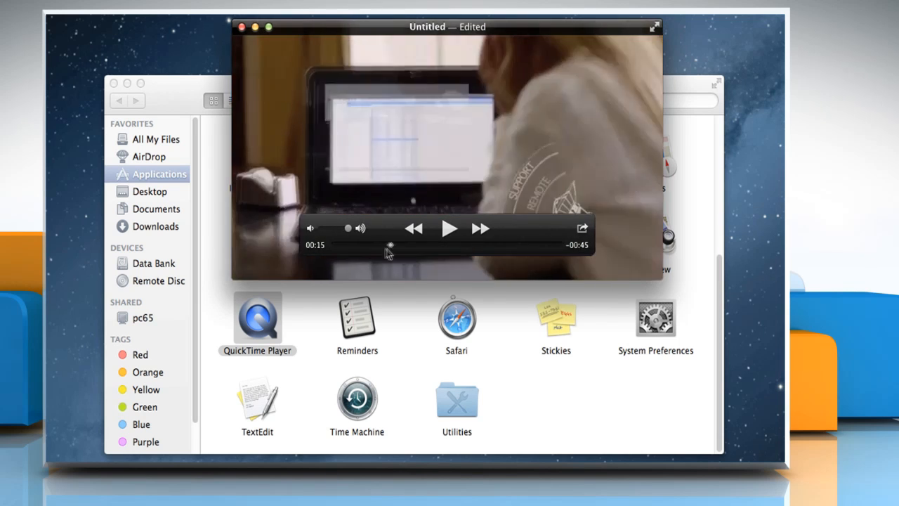
drag(389, 246, 529, 246)
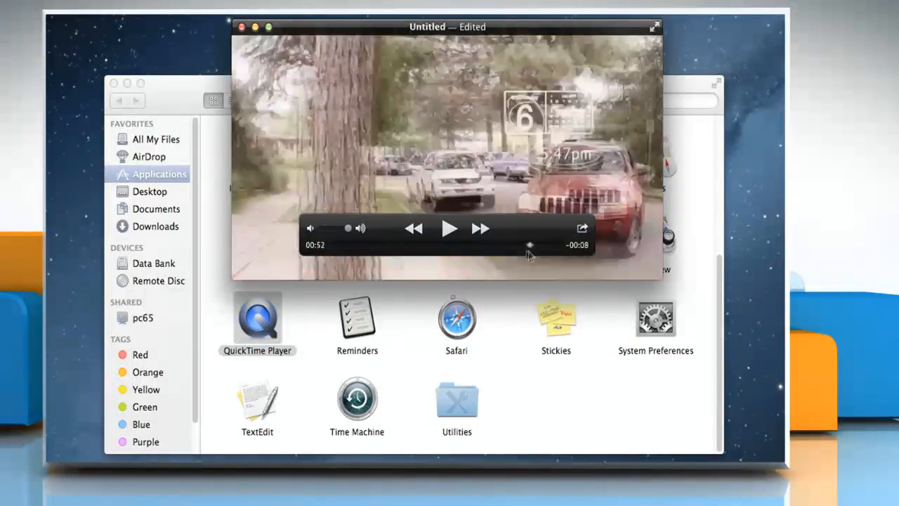
drag(530, 245, 562, 245)
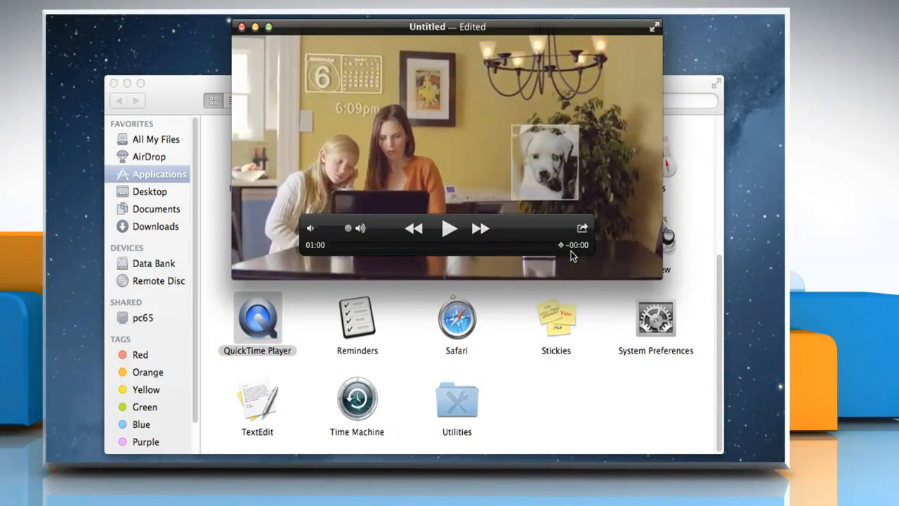